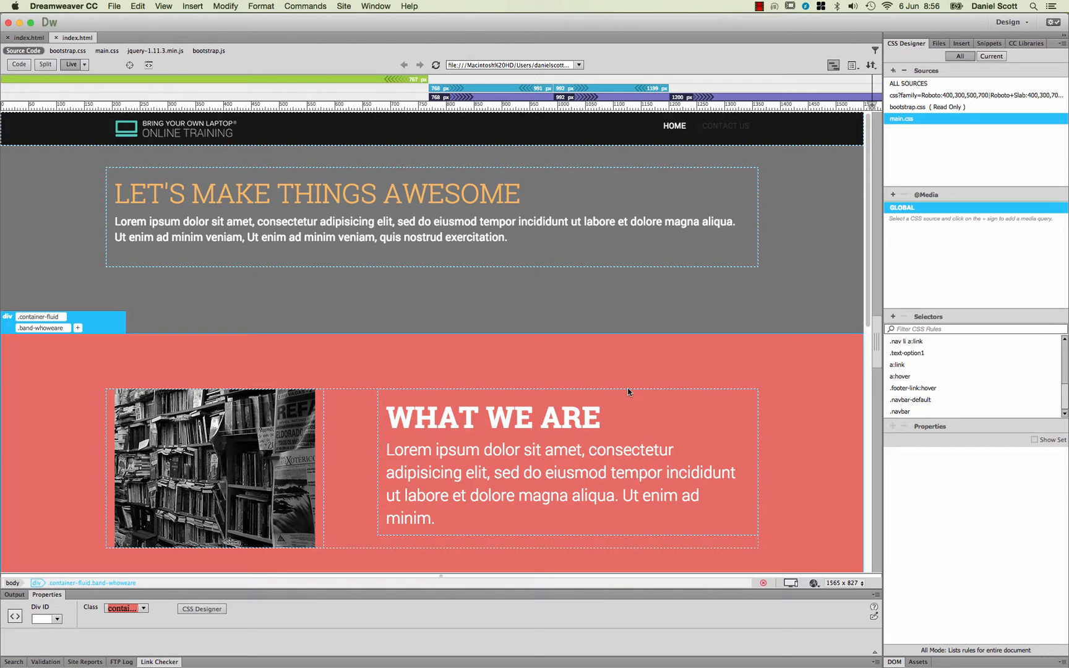
{"action": "mouse_move", "coordinate": [656, 134]}
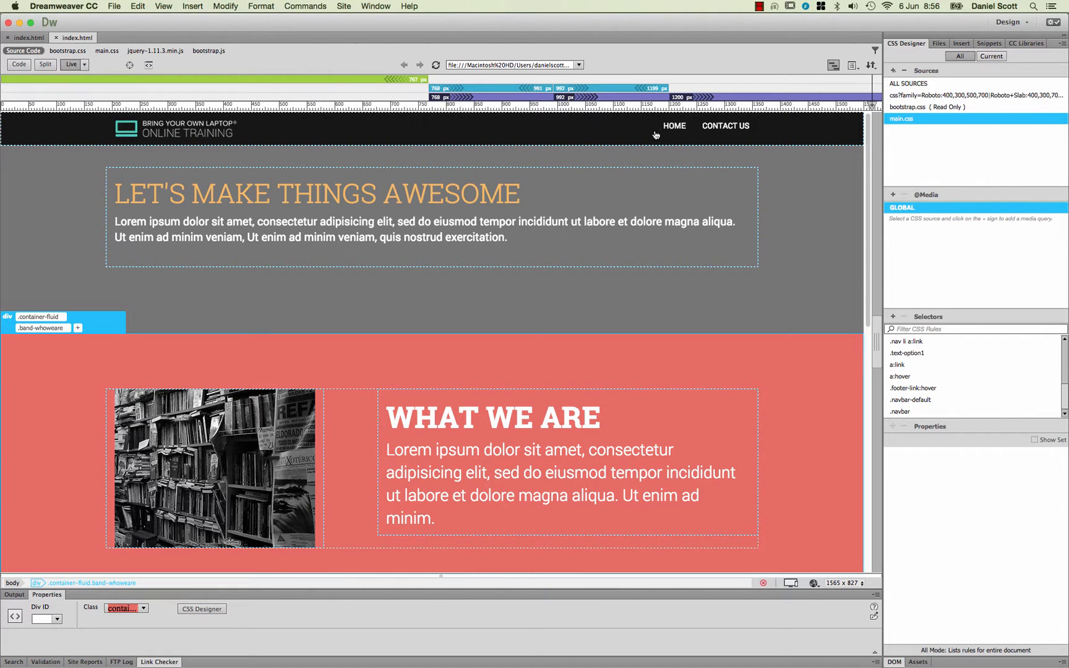
{"action": "mouse_move", "coordinate": [693, 168]}
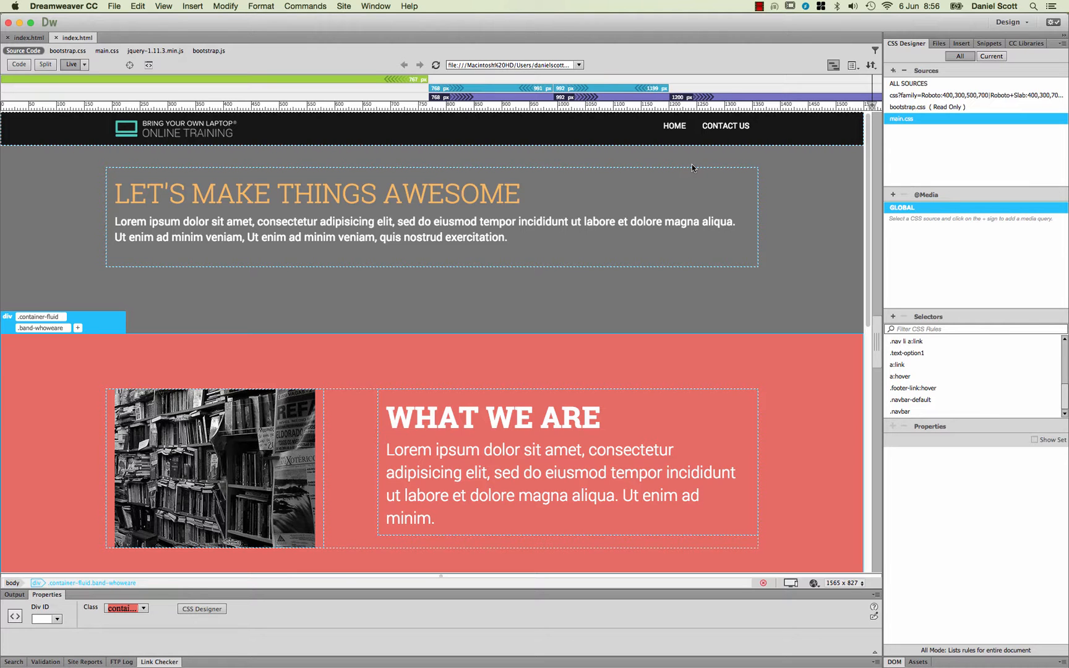
Step: Select the HOME nav link and add a new selector .nav.navbar-nav.navbar-right li a
{"action": "scroll", "scroll_direction": "down", "scroll_amount": 3}
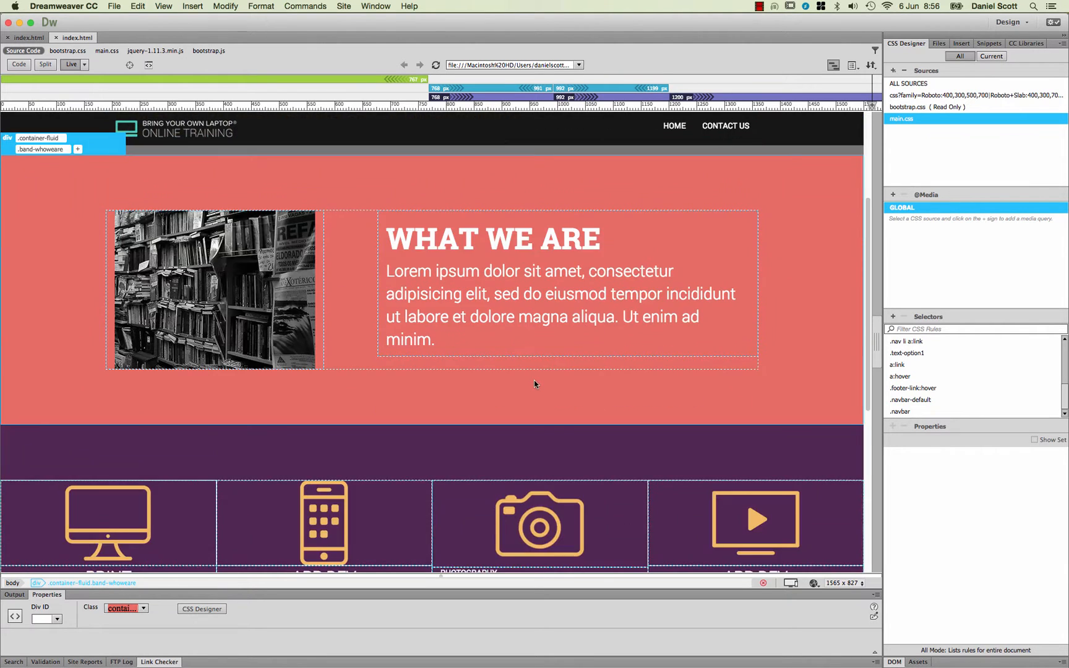
{"action": "scroll", "scroll_direction": "down", "scroll_amount": 3}
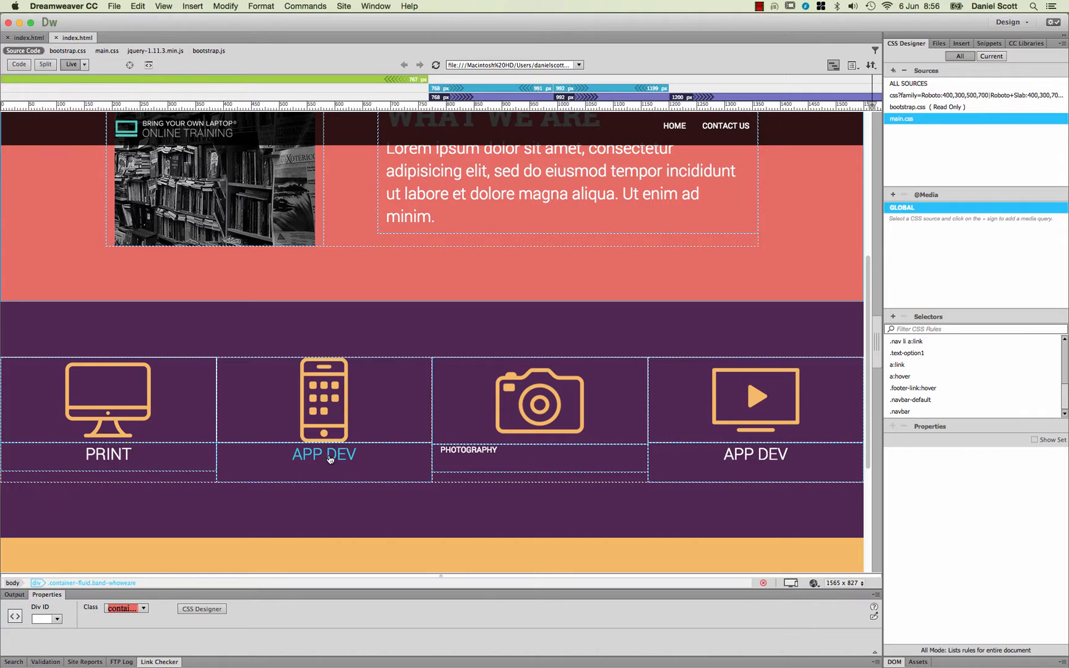
{"action": "scroll", "scroll_direction": "up", "scroll_amount": 3}
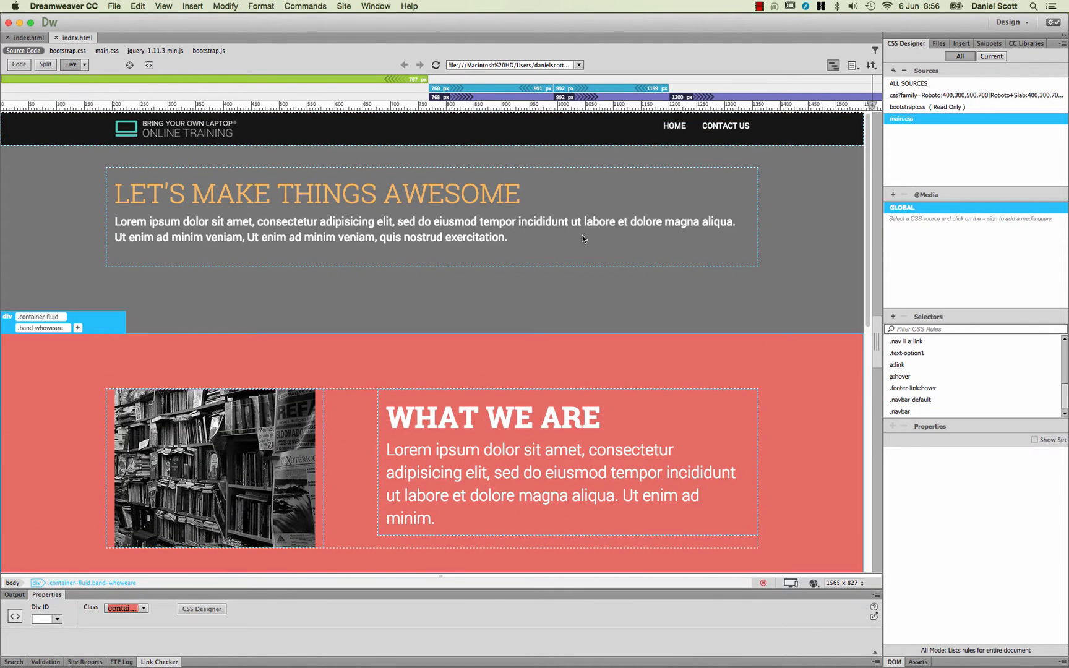
{"action": "mouse_move", "coordinate": [674, 126]}
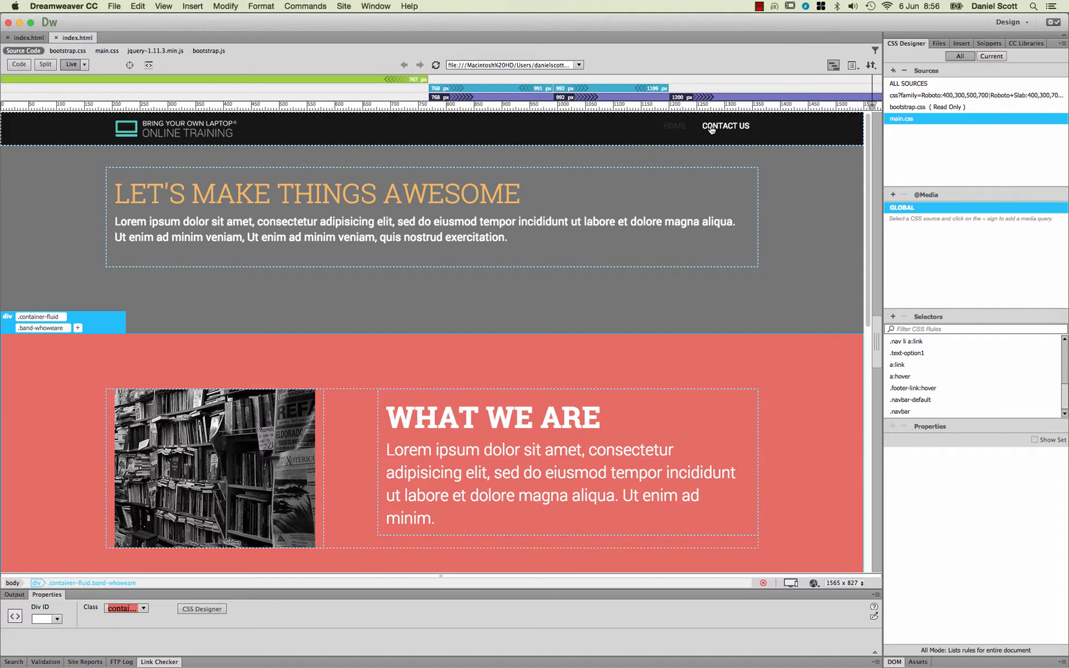
{"action": "mouse_move", "coordinate": [686, 170]}
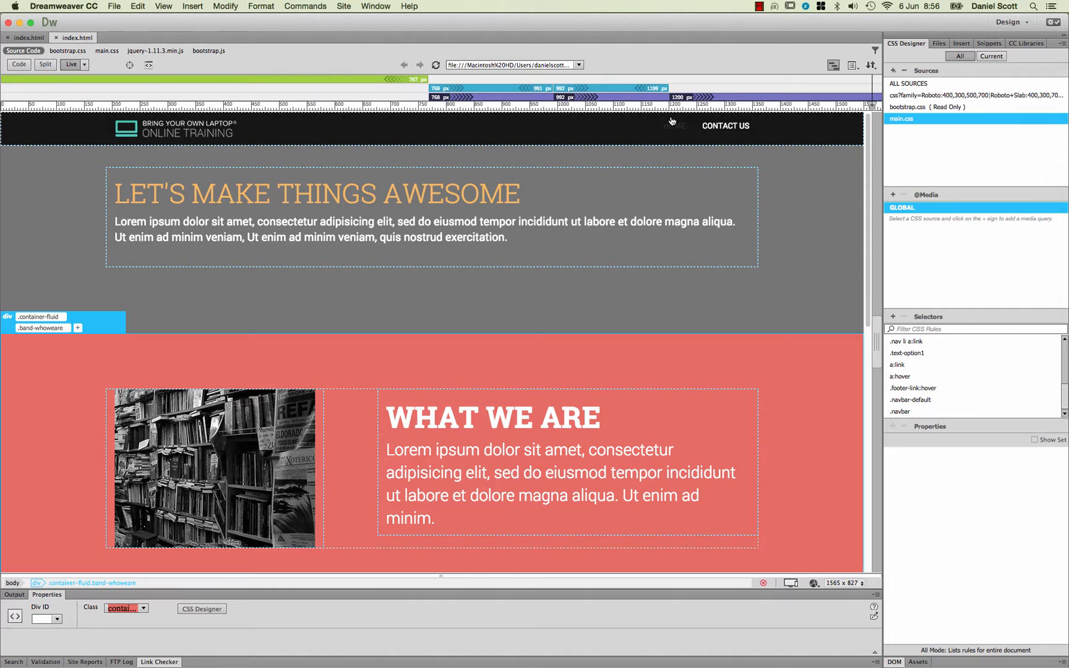
{"action": "mouse_move", "coordinate": [676, 132]}
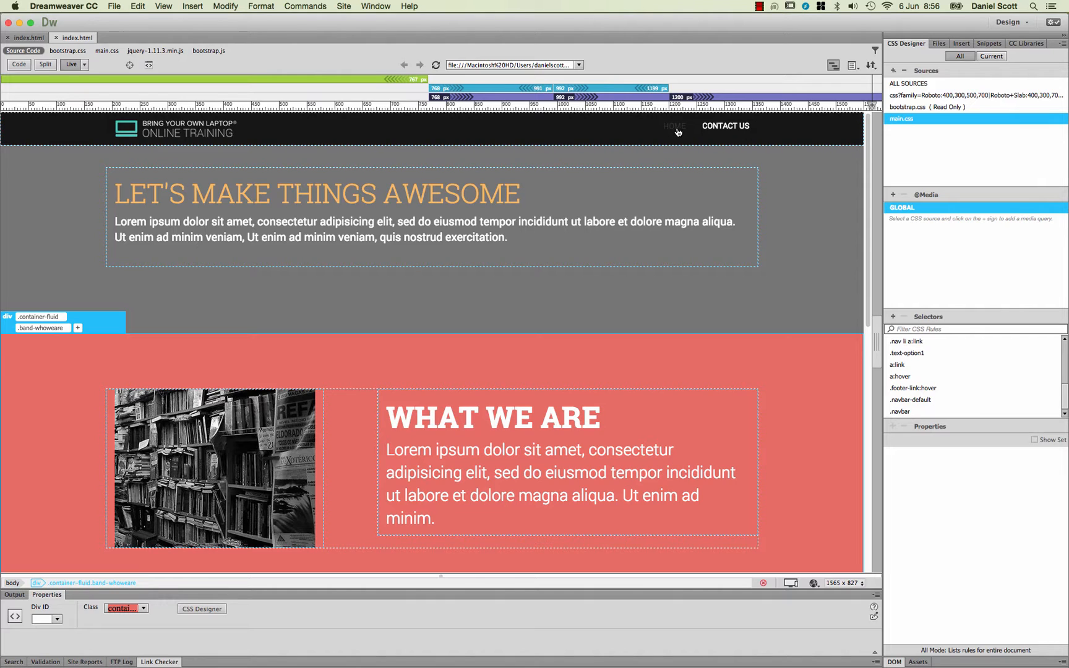
{"action": "mouse_move", "coordinate": [656, 232]}
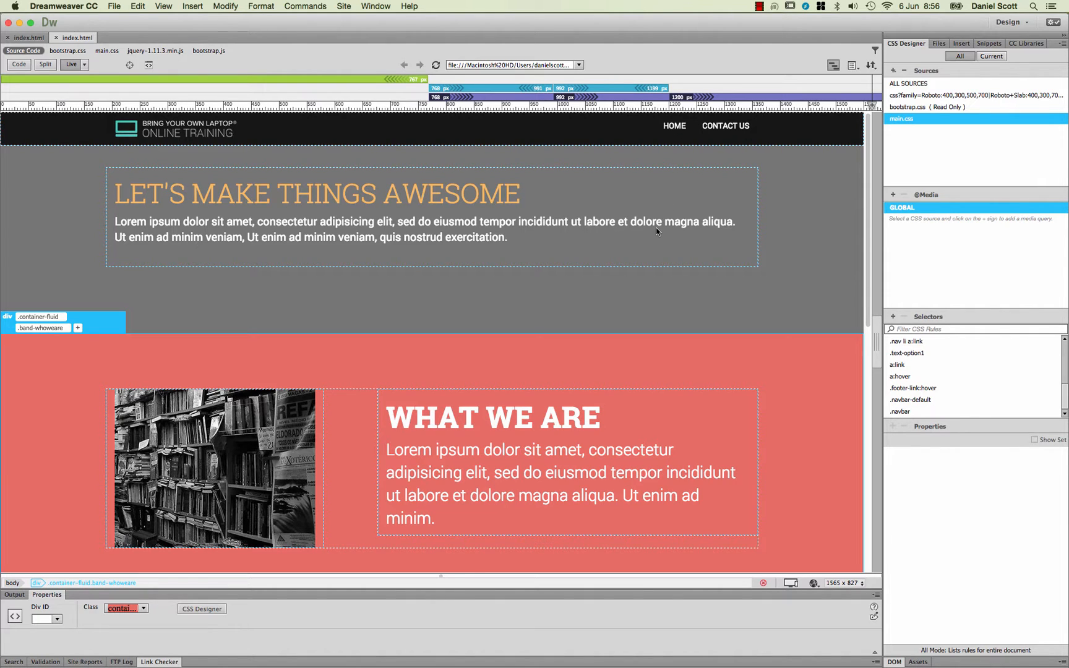
{"action": "mouse_move", "coordinate": [623, 247]}
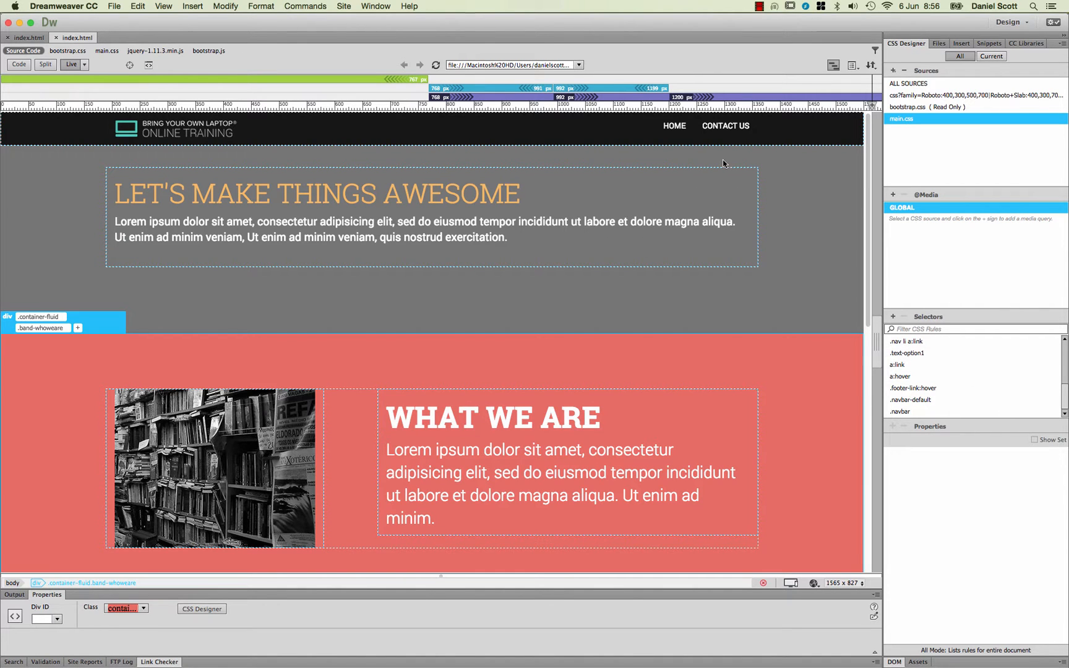
{"action": "left_click", "coordinate": [674, 125]}
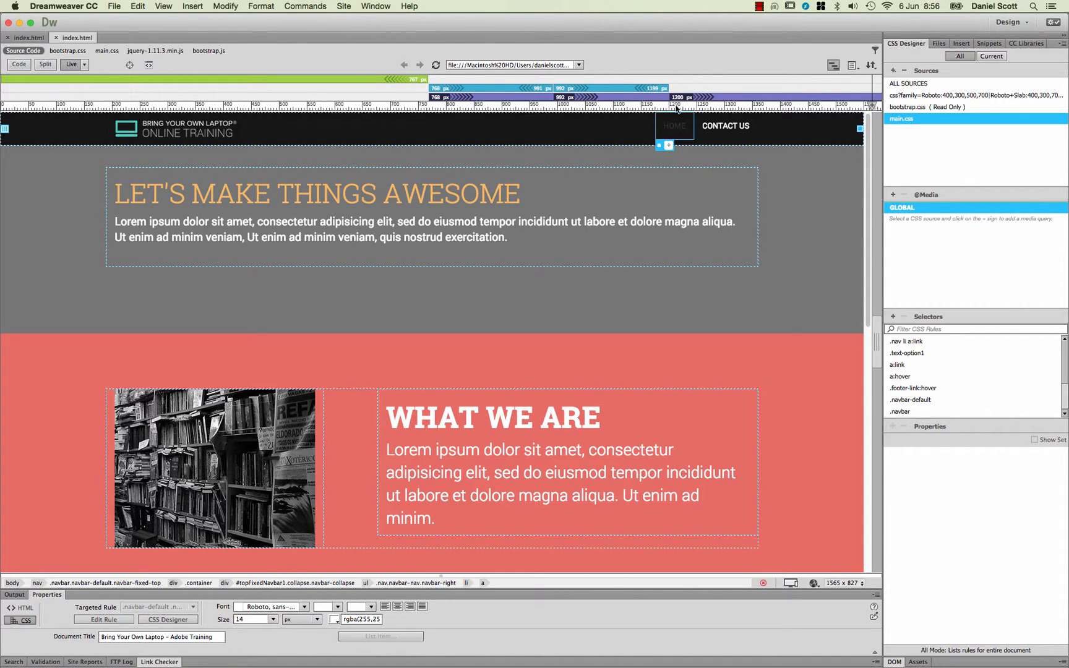
{"action": "mouse_move", "coordinate": [895, 119]}
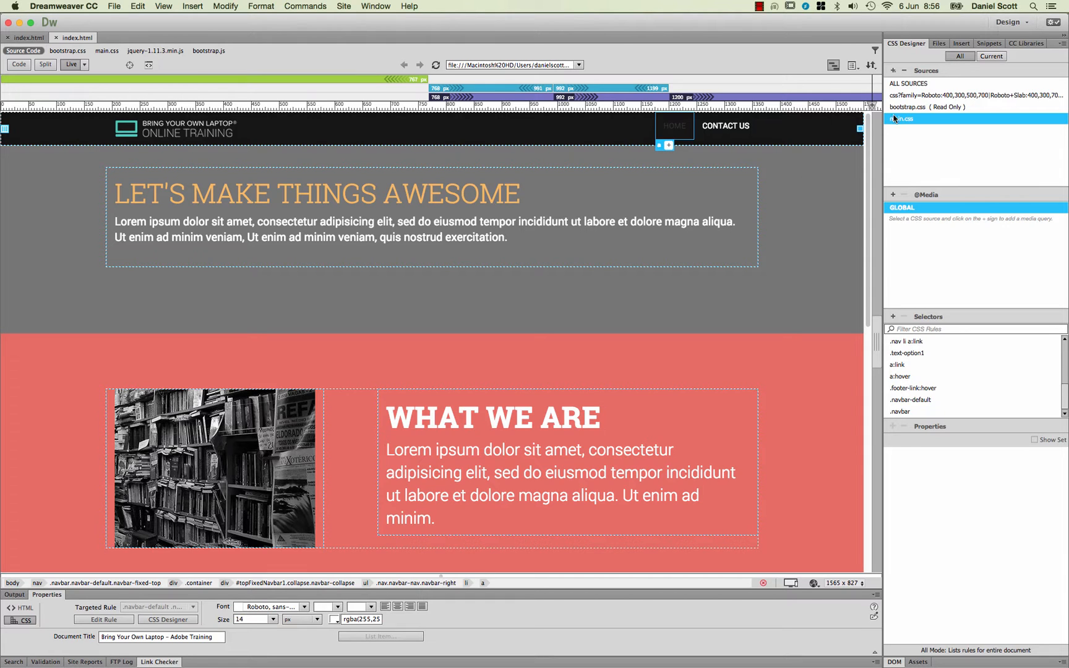
{"action": "left_click", "coordinate": [959, 56]}
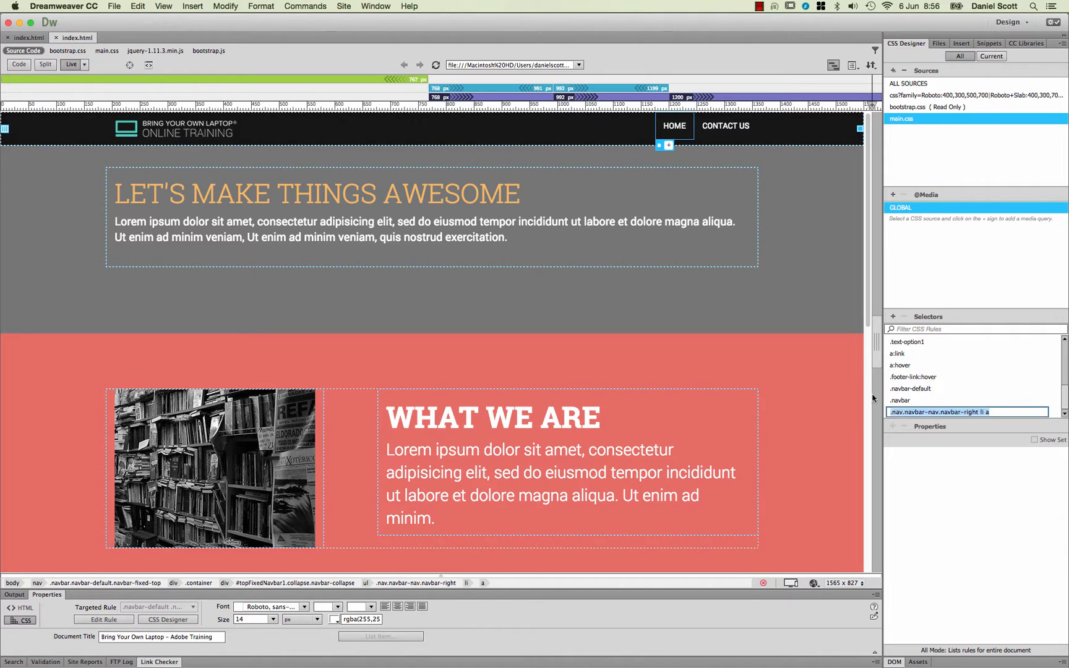
Step: Append ':hover' to the nav link selector name and confirm it
{"action": "left_click", "coordinate": [965, 412]}
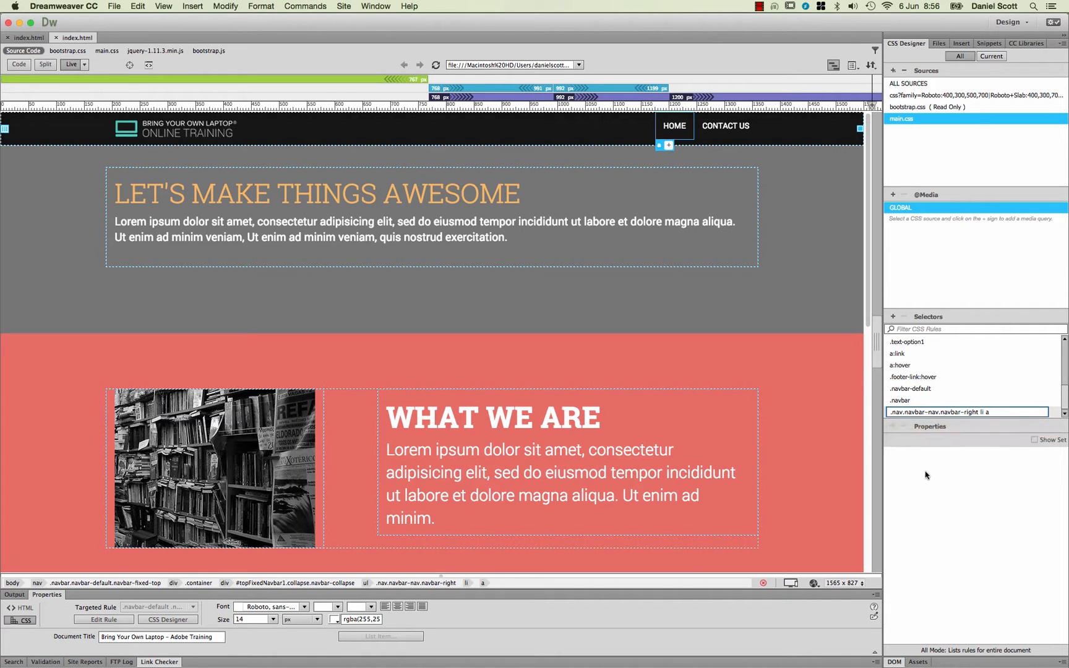
{"action": "mouse_move", "coordinate": [1004, 500]}
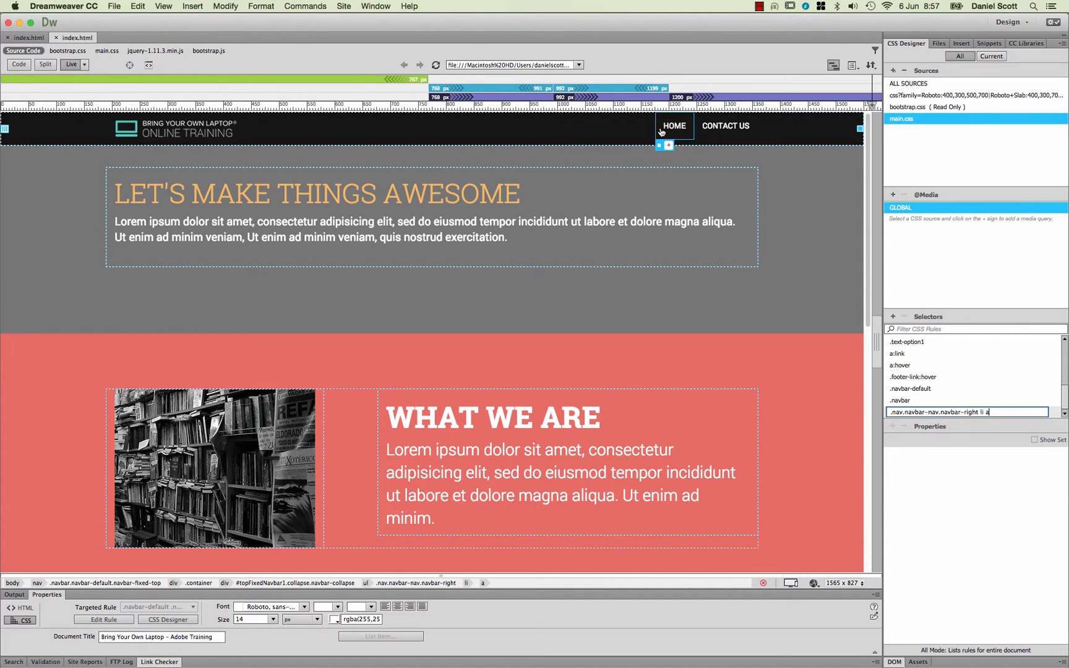
{"action": "mouse_move", "coordinate": [987, 405]}
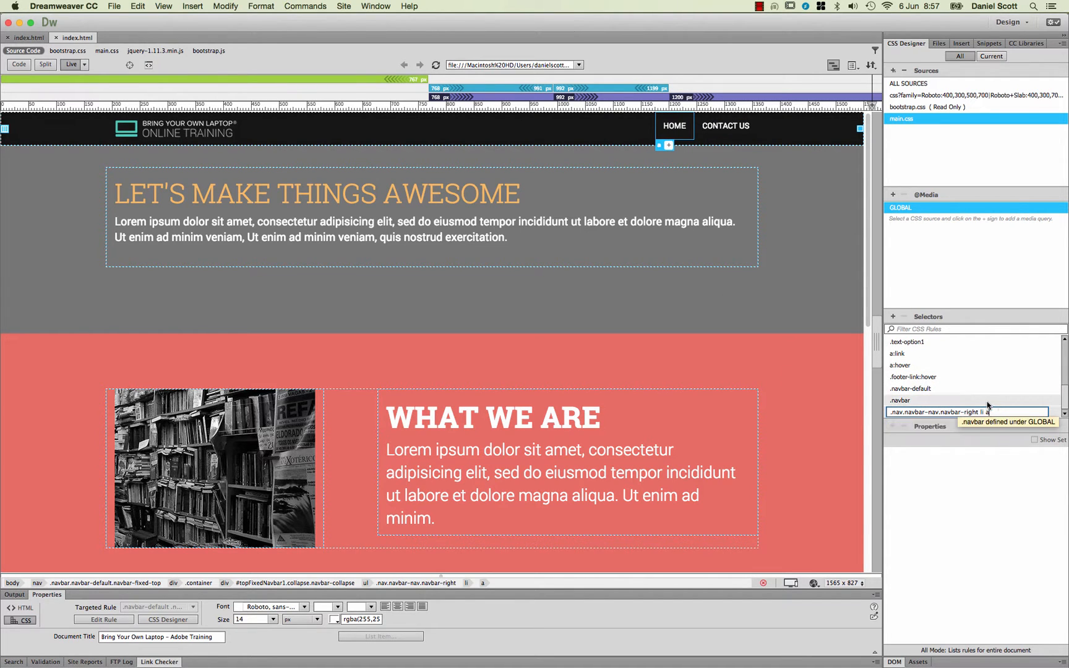
{"action": "type", "text": ":hover"}
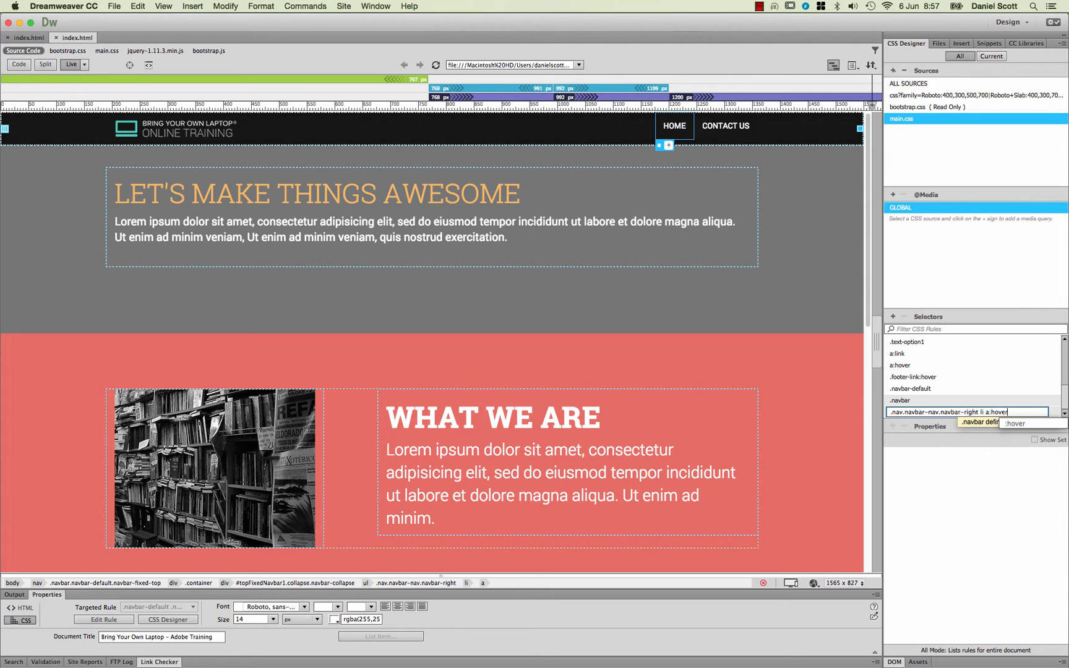
{"action": "key", "text": "Return"}
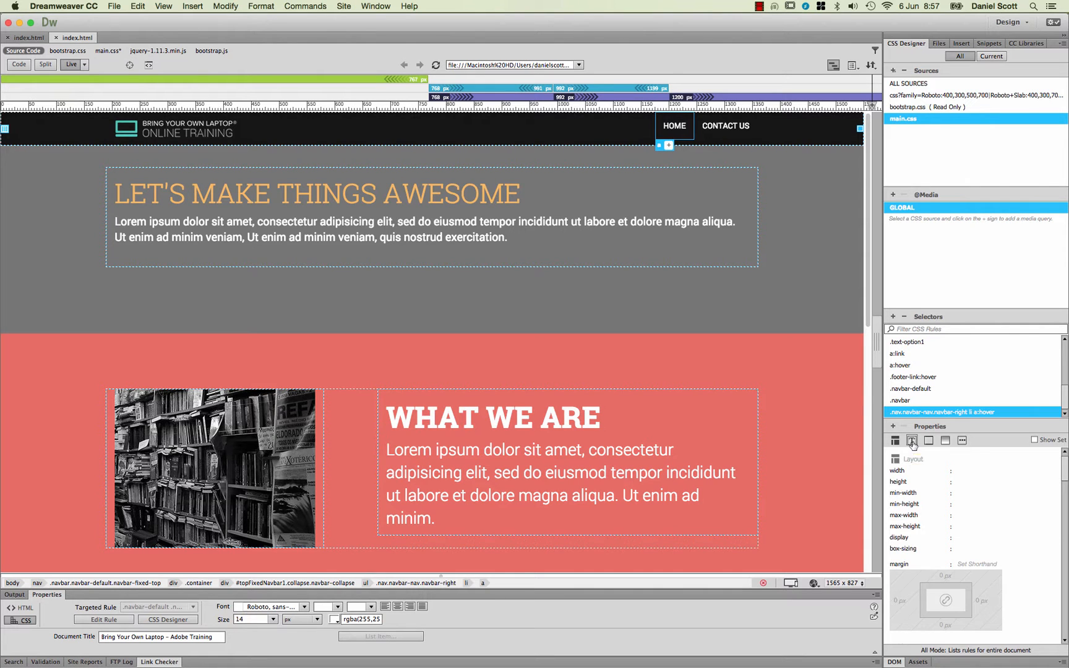
Step: Show the Text properties of the hover rule to set color rgba(234,109,97,1.00)
{"action": "left_click", "coordinate": [911, 440]}
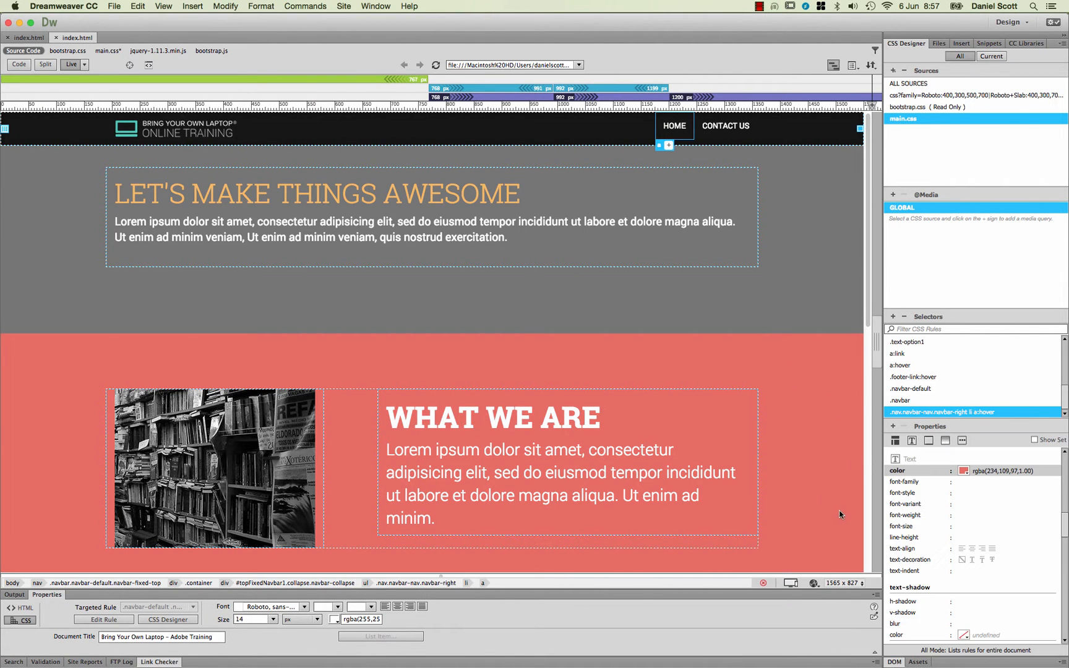
{"action": "mouse_move", "coordinate": [673, 126]}
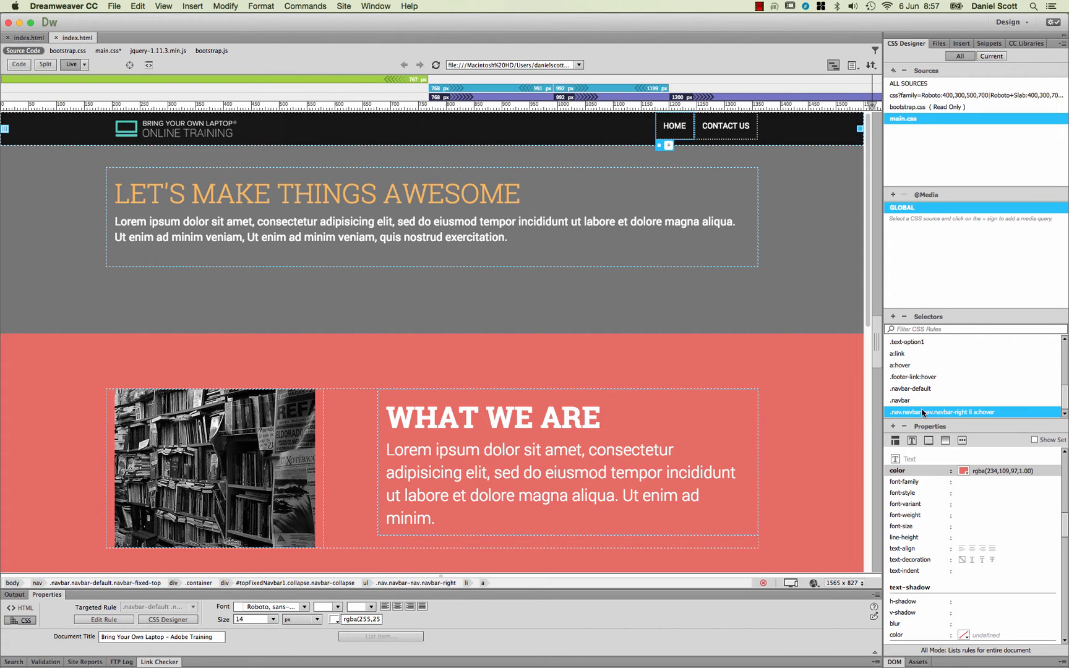
{"action": "mouse_move", "coordinate": [588, 389]}
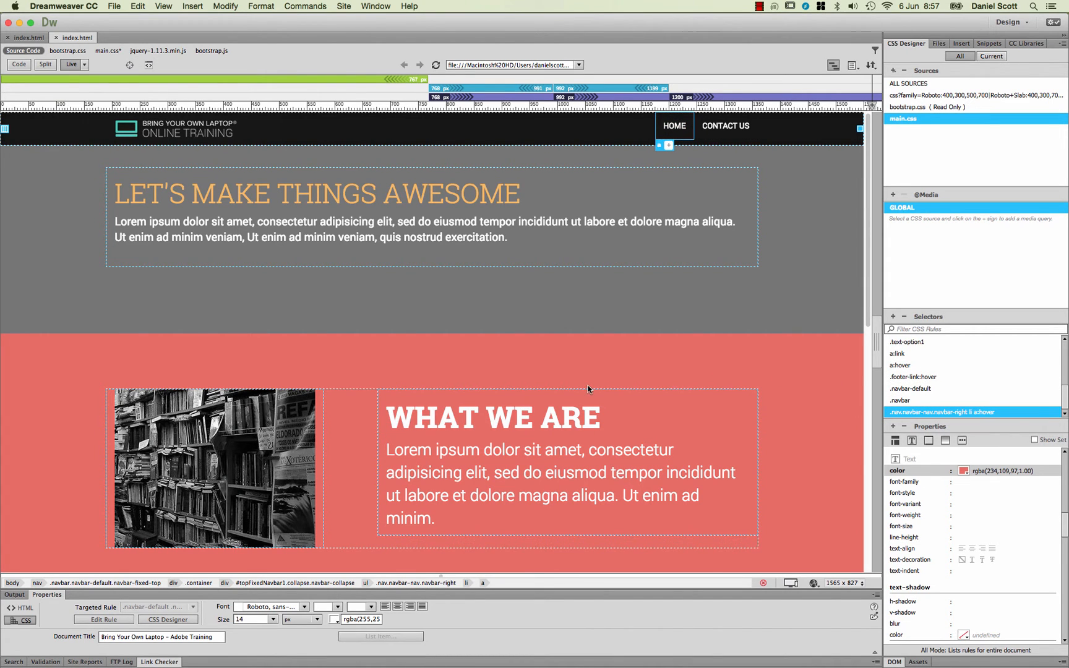
{"action": "scroll", "scroll_direction": "down", "scroll_amount": 3}
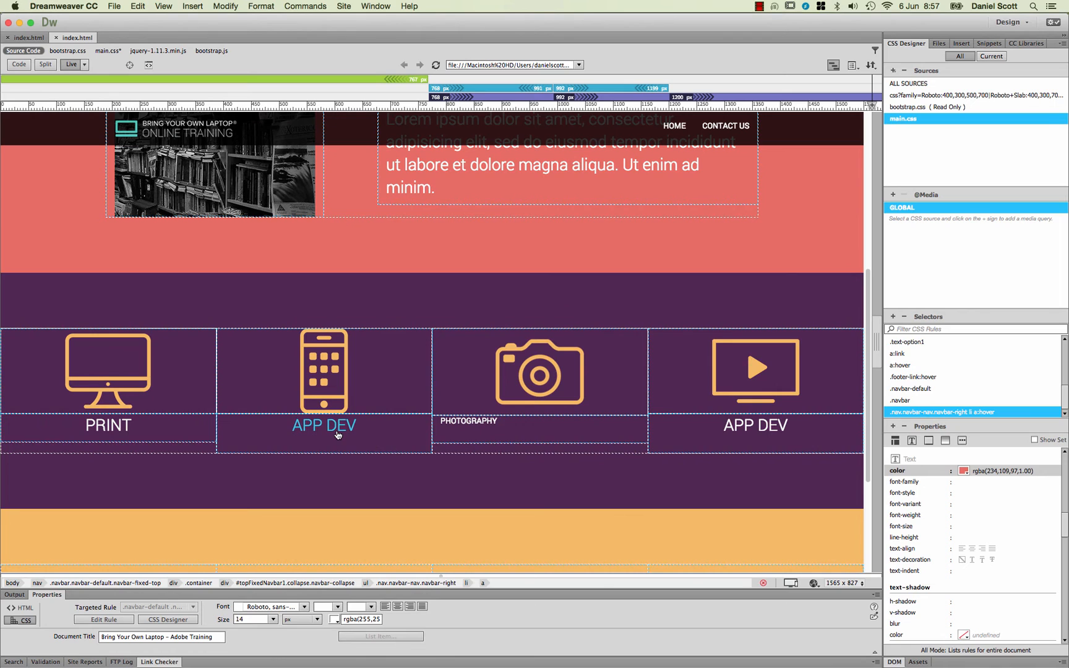
{"action": "mouse_move", "coordinate": [322, 435]}
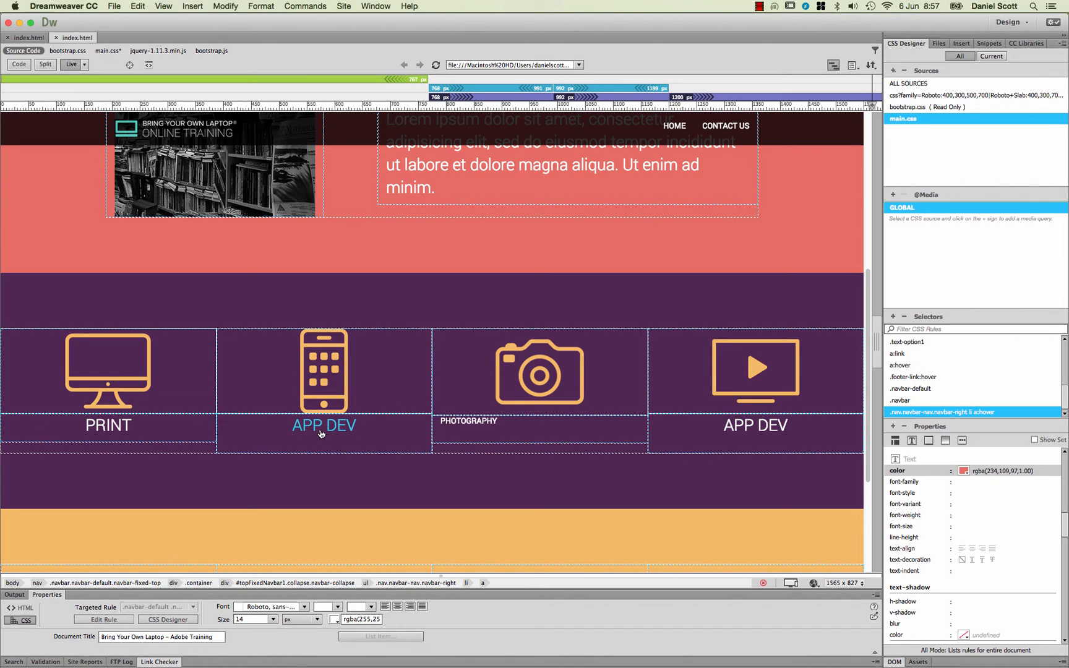
{"action": "mouse_move", "coordinate": [412, 426]}
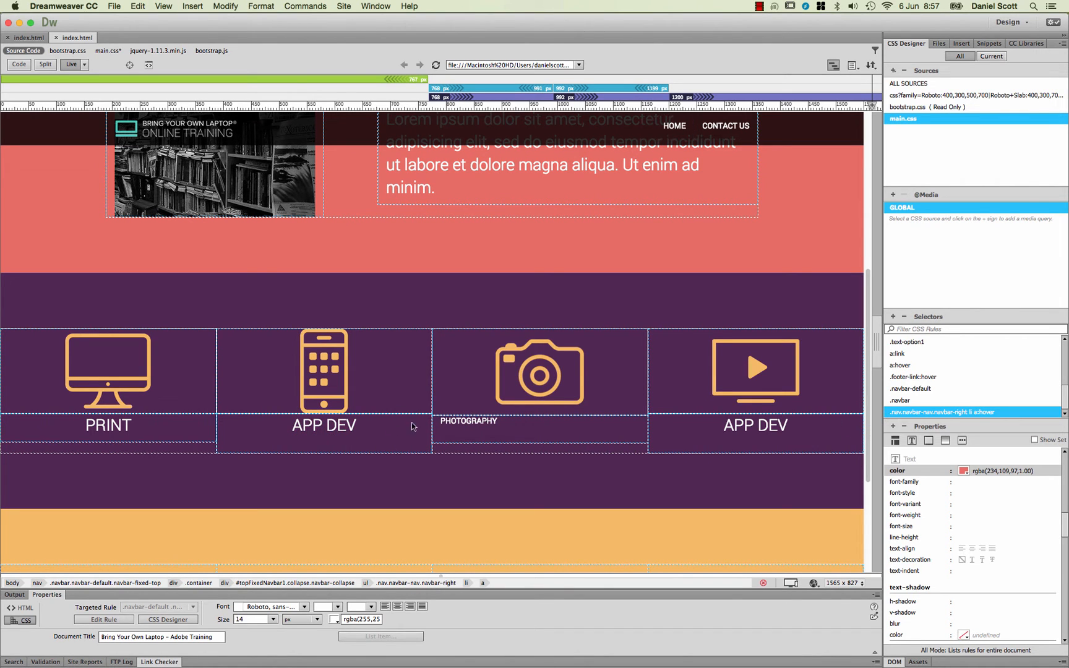